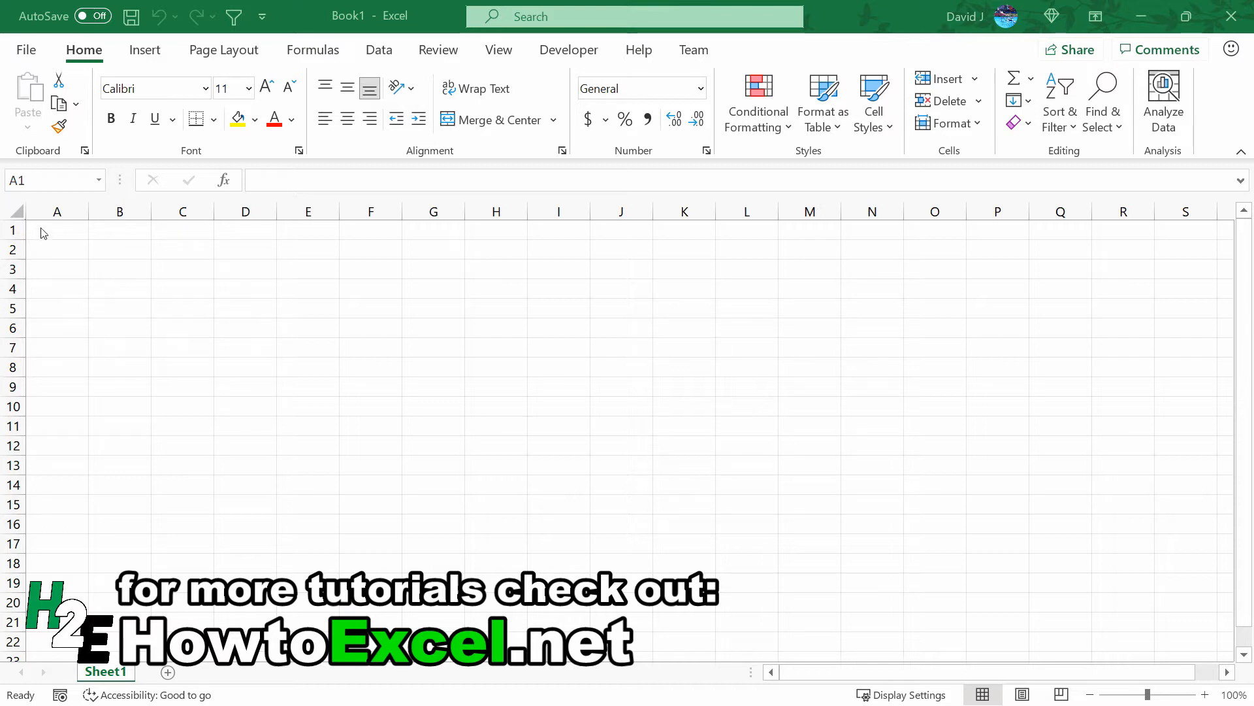
Step: Select the whole sheet and apply a small Column Width so cells become squares
click(17, 216)
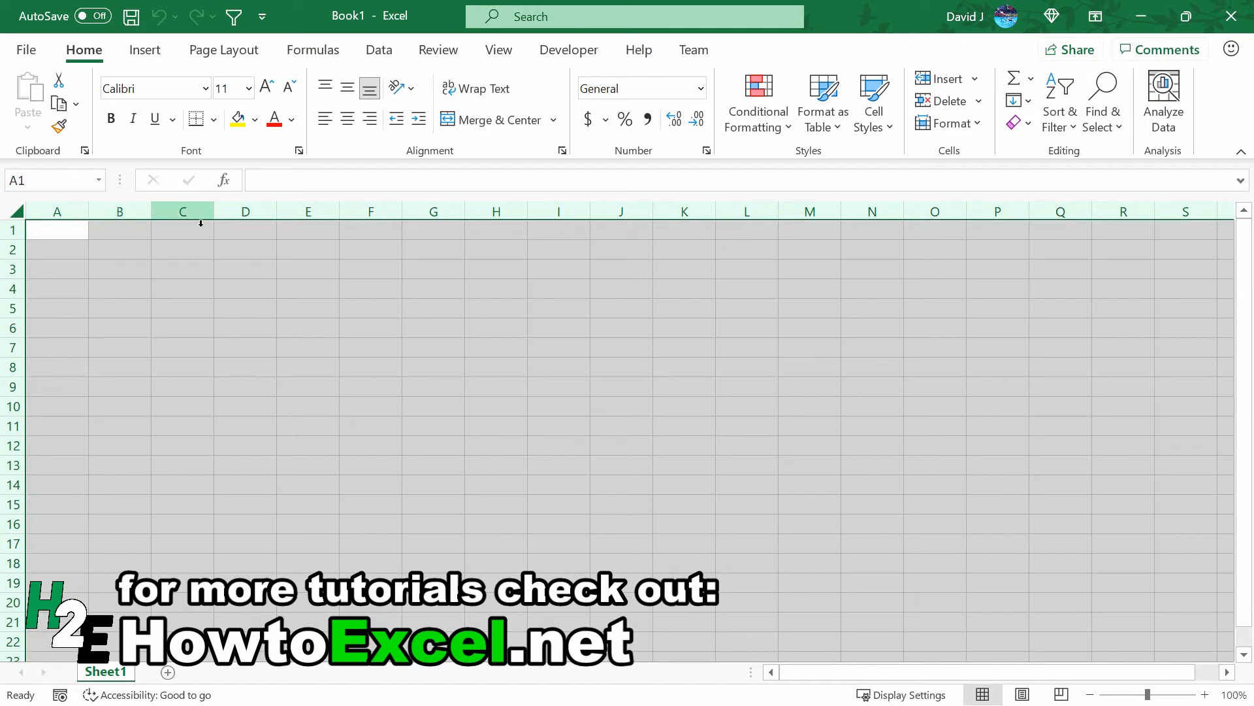
right_click(183, 211)
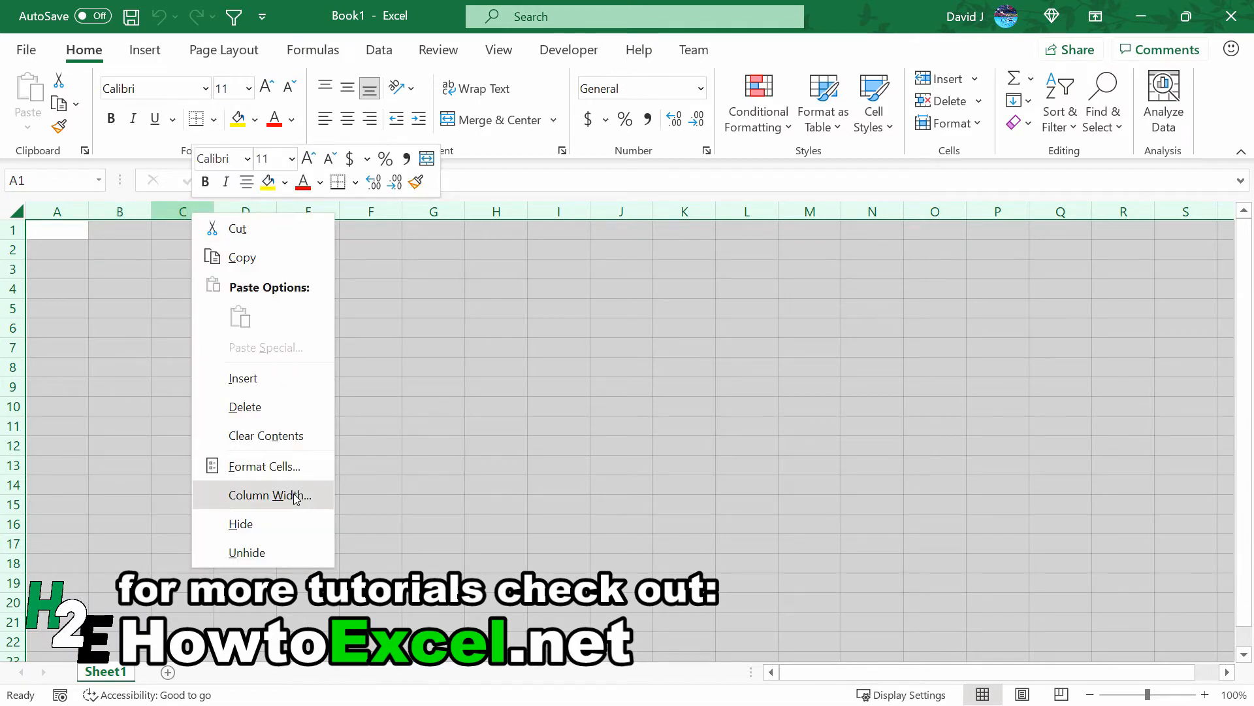
click(270, 493)
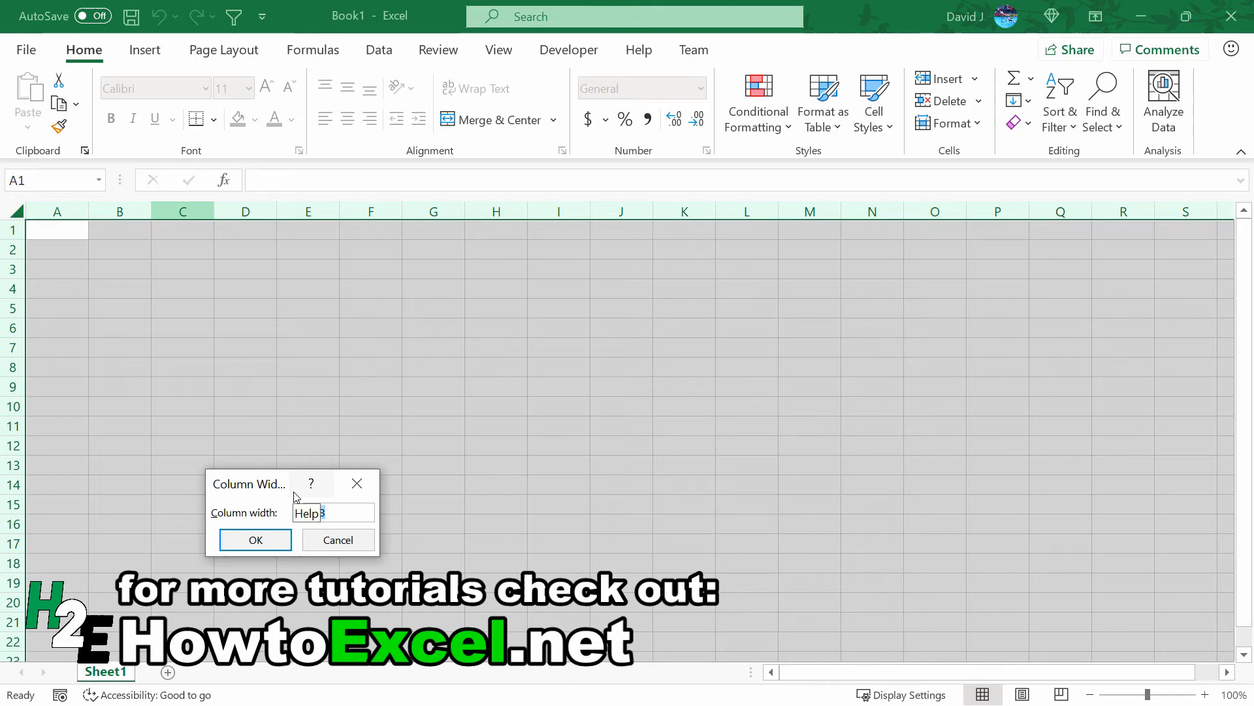
click(255, 539)
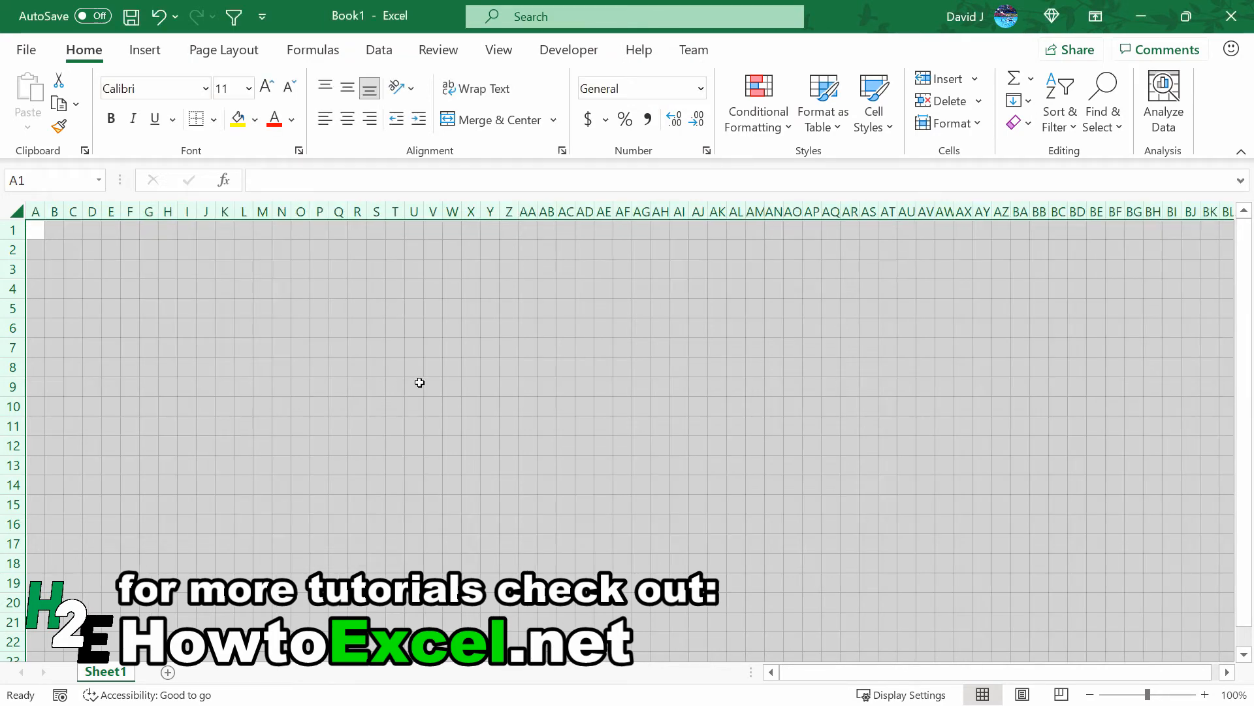
mouse_move(95, 108)
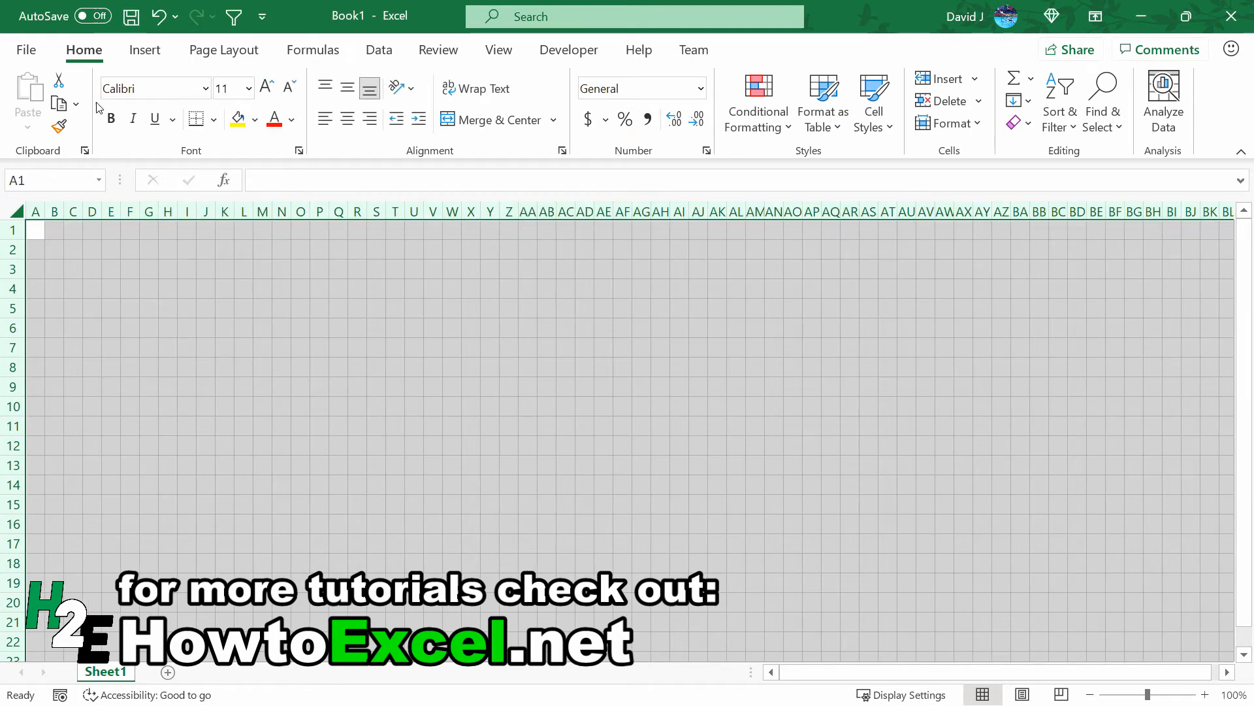
Step: In Custom Margins set Top, Bottom, Left, Right, Header, Footer to 0 and centre horizontally and vertically
click(25, 50)
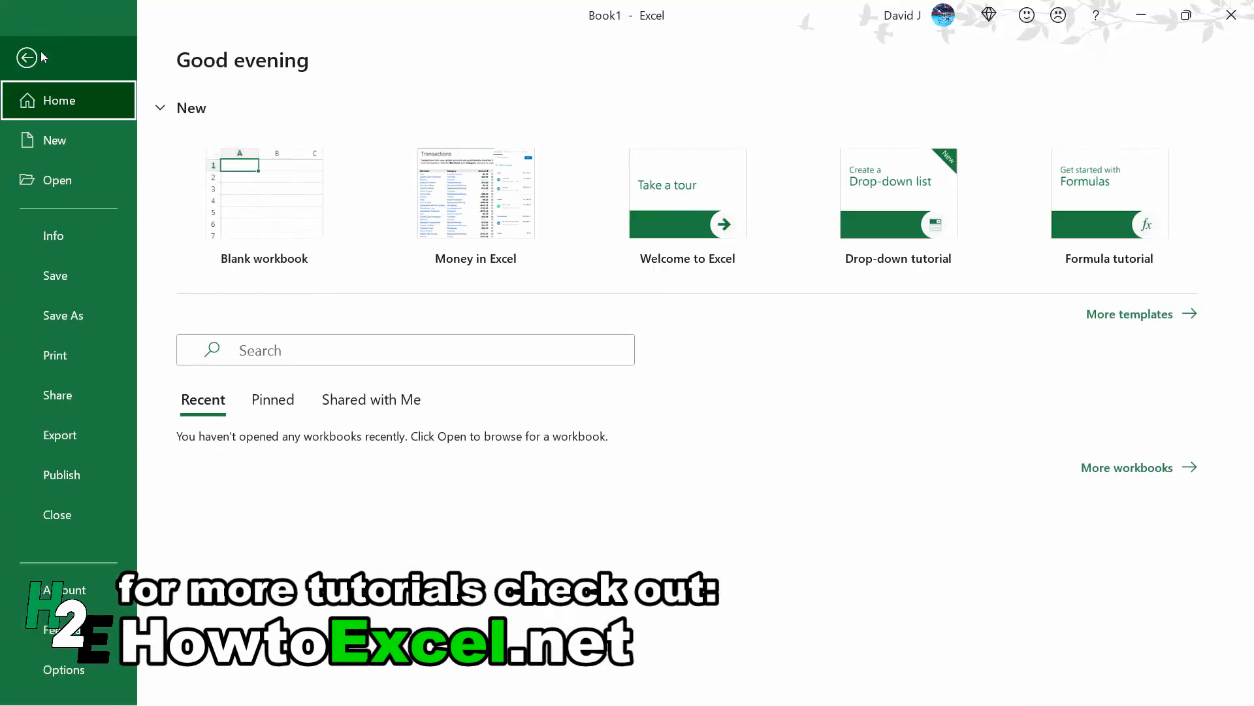
click(55, 355)
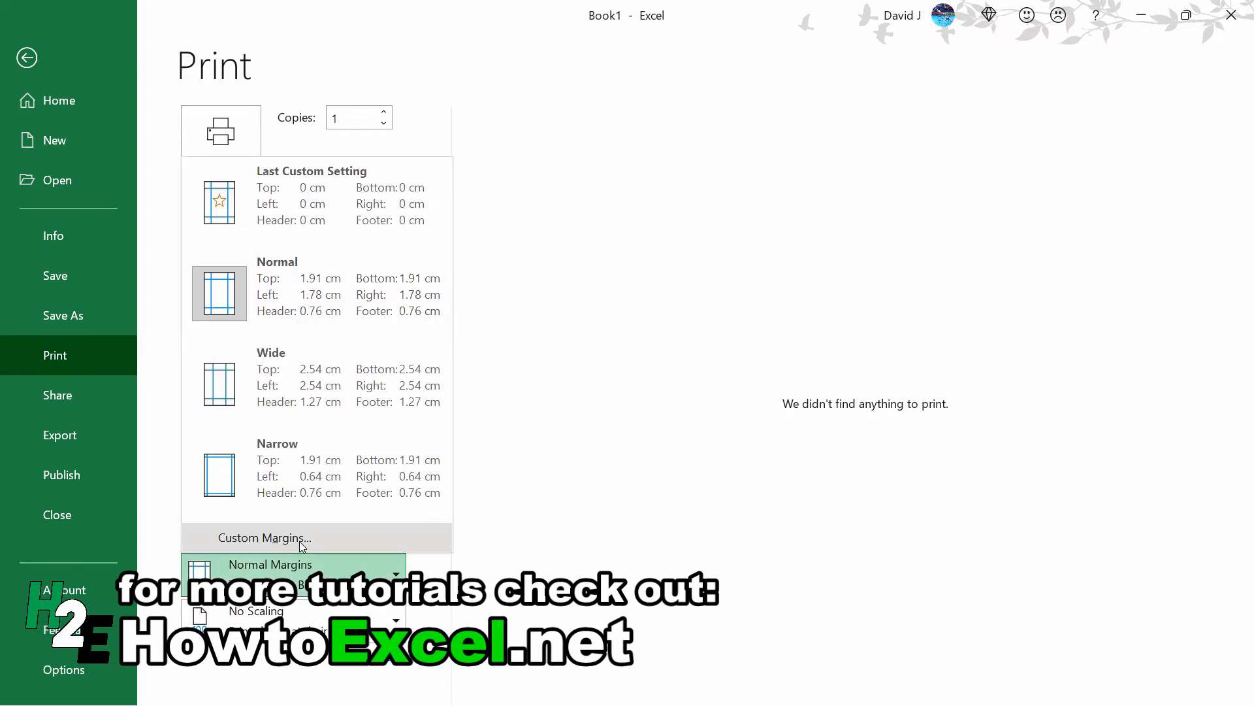
click(264, 537)
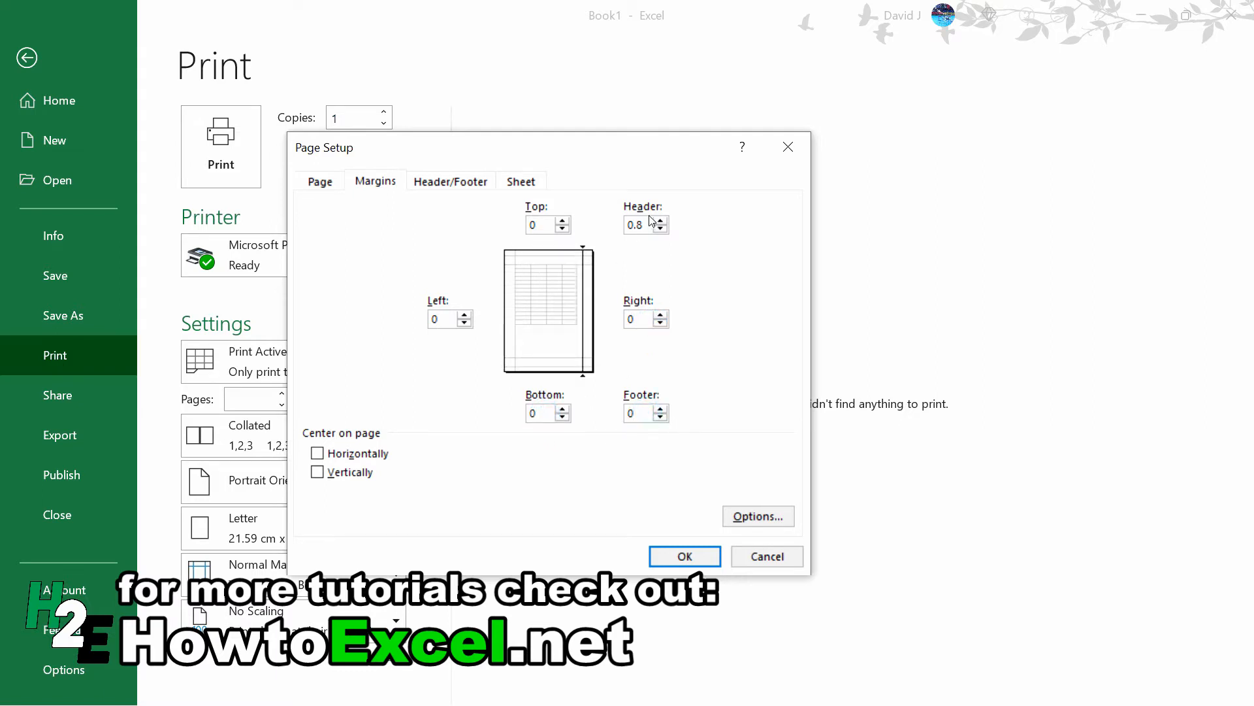
text(0)
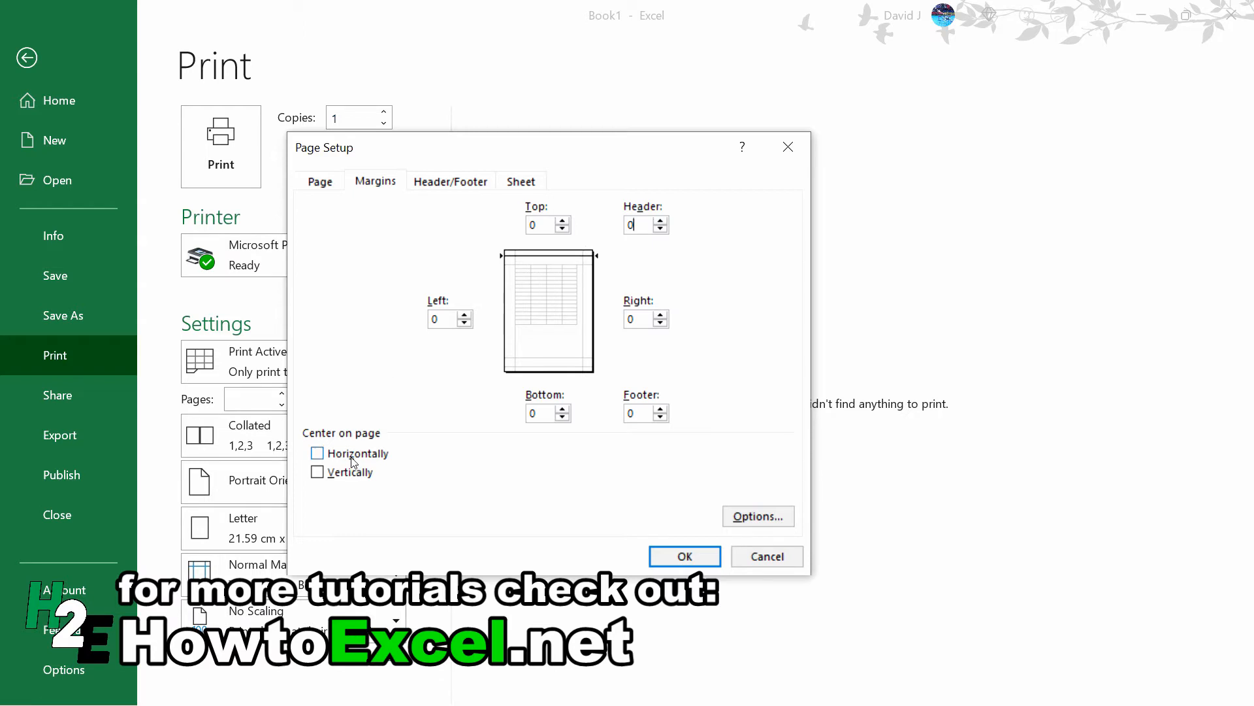
click(316, 471)
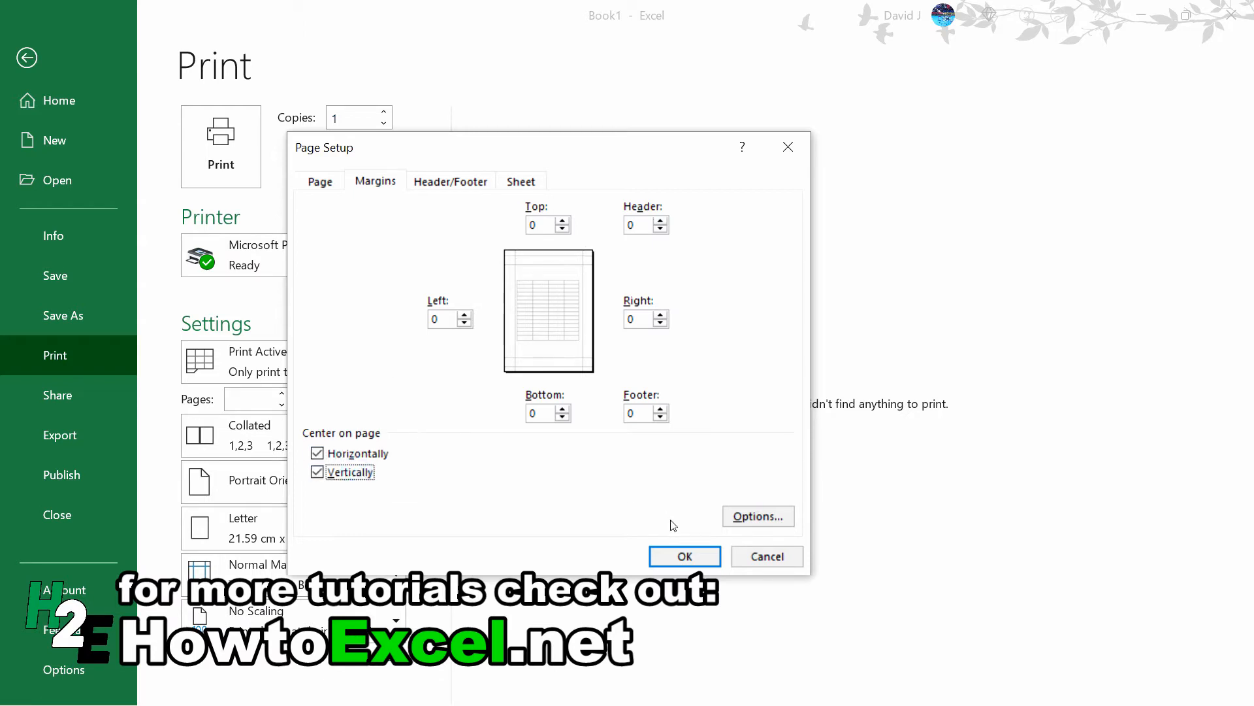
click(684, 557)
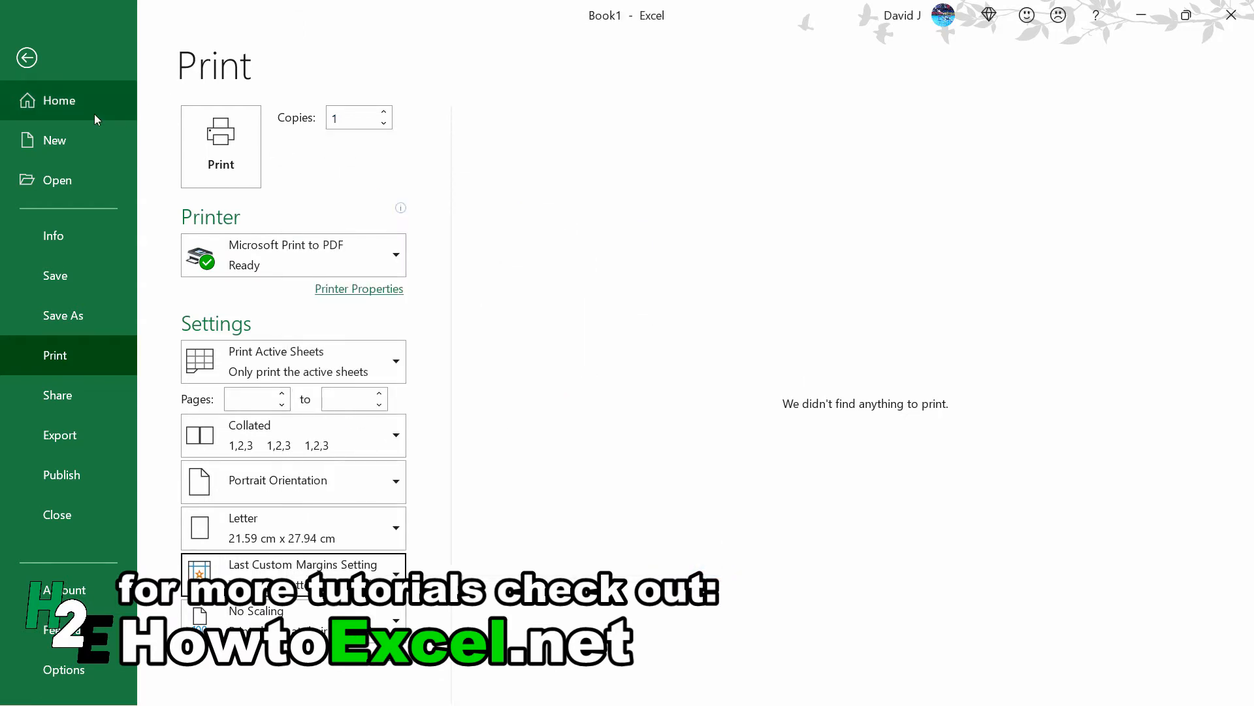
click(26, 58)
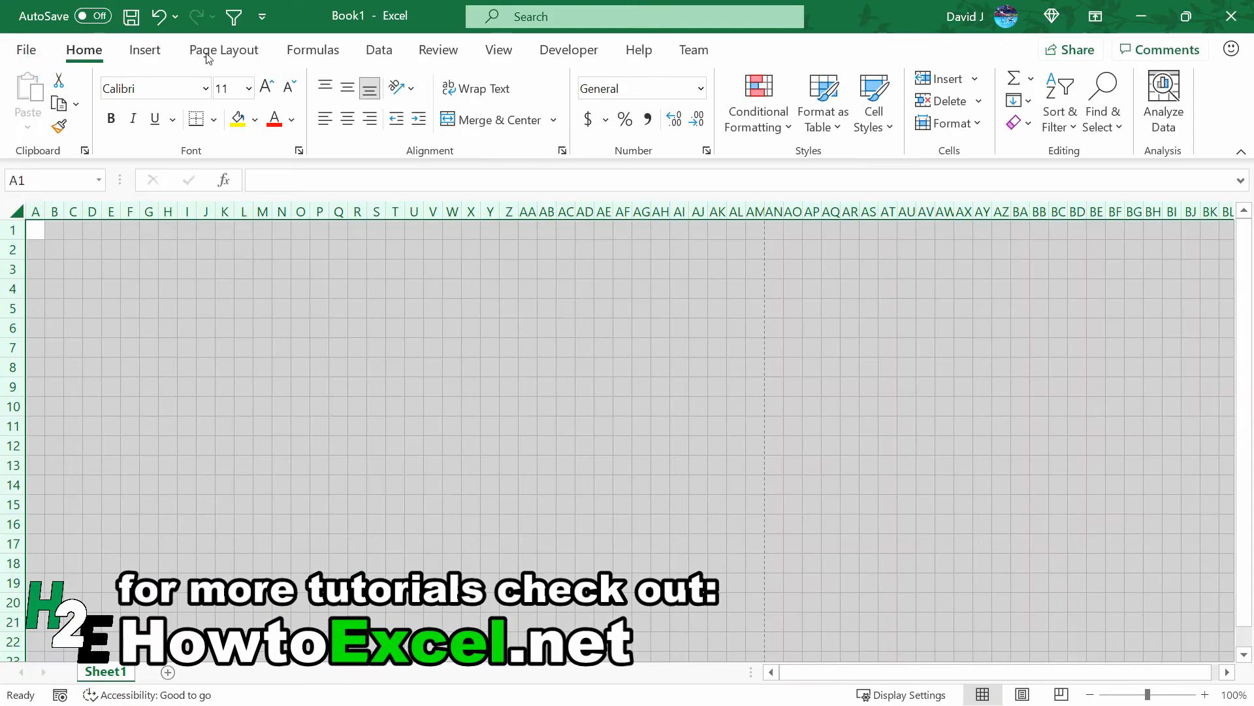
Step: Switch to Page Layout view and scroll to see where the first page ends
click(498, 50)
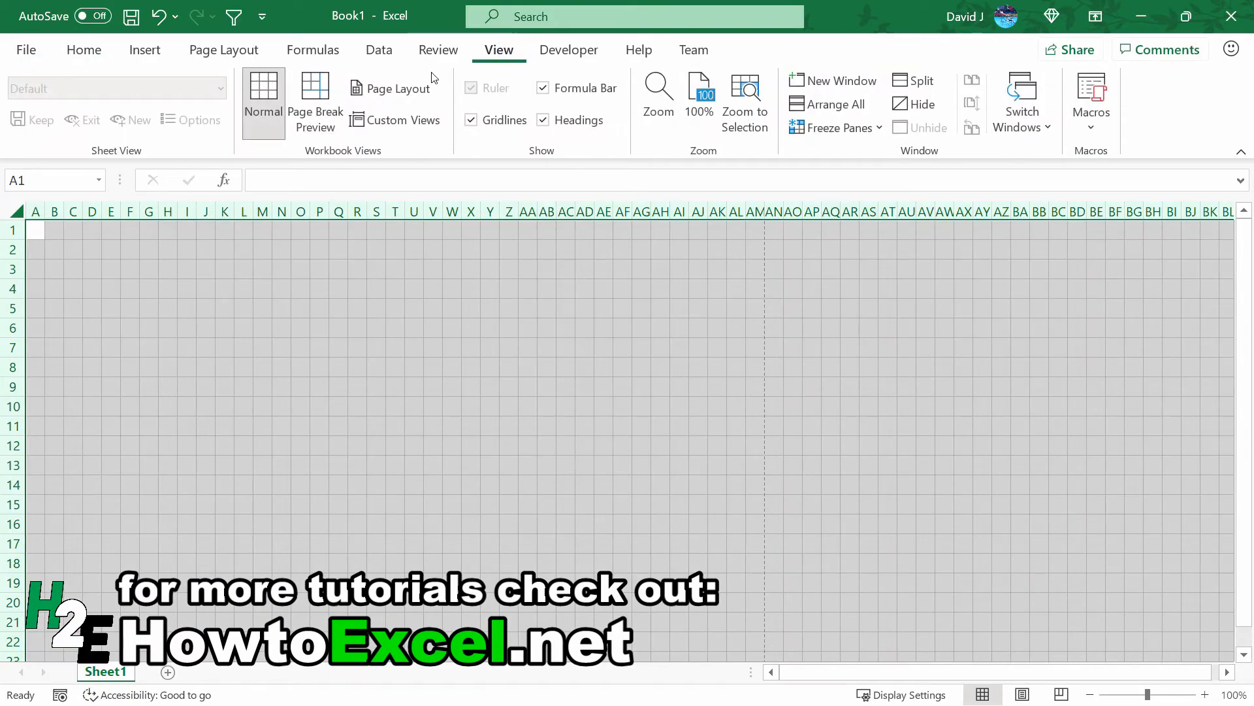
click(392, 87)
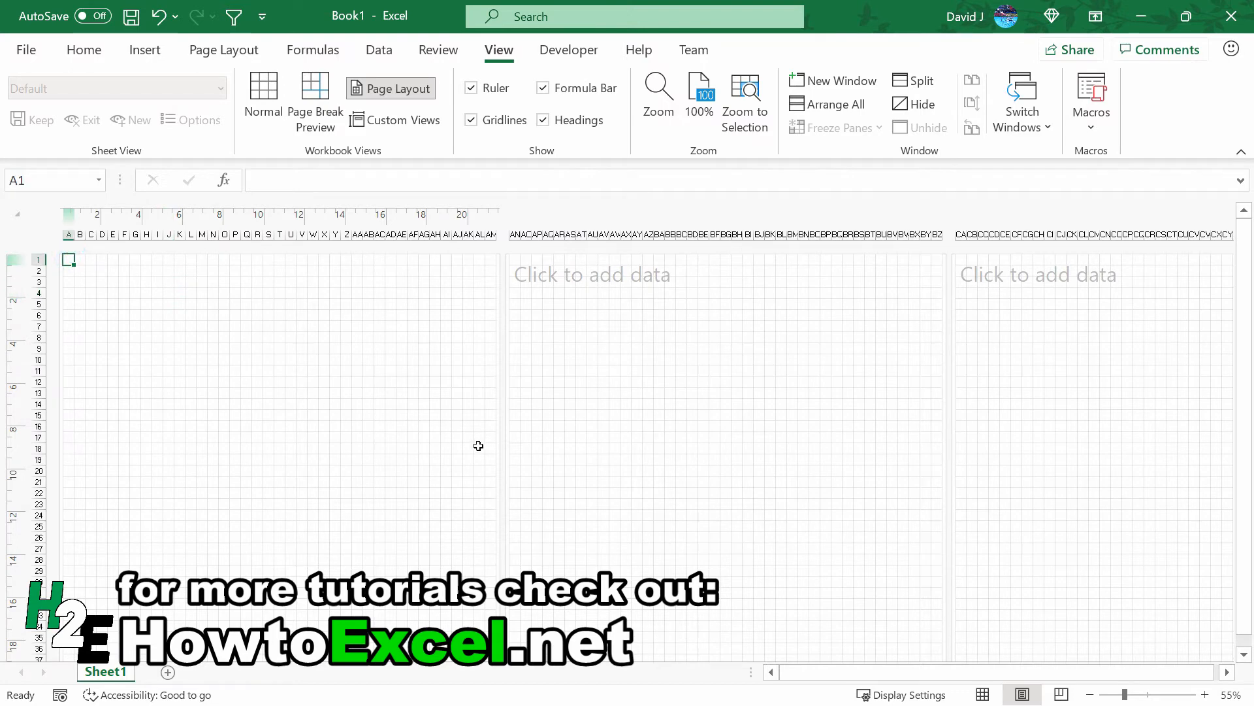
scroll(down, 3)
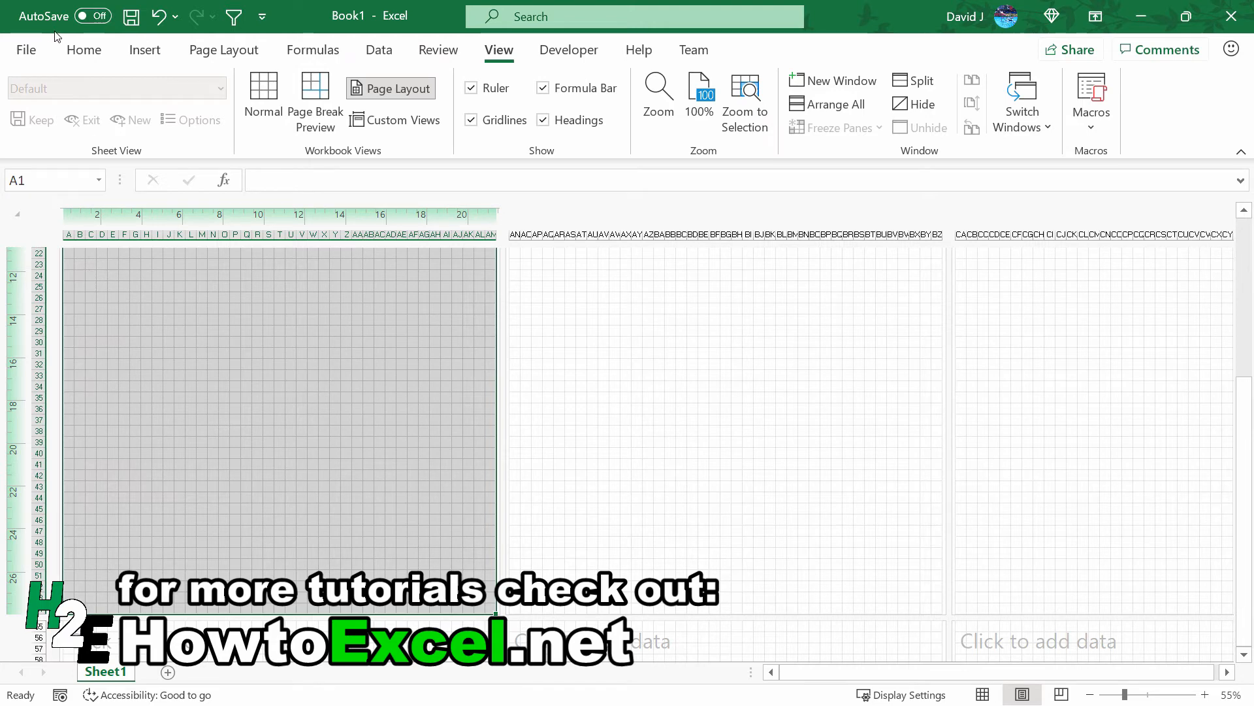
click(84, 49)
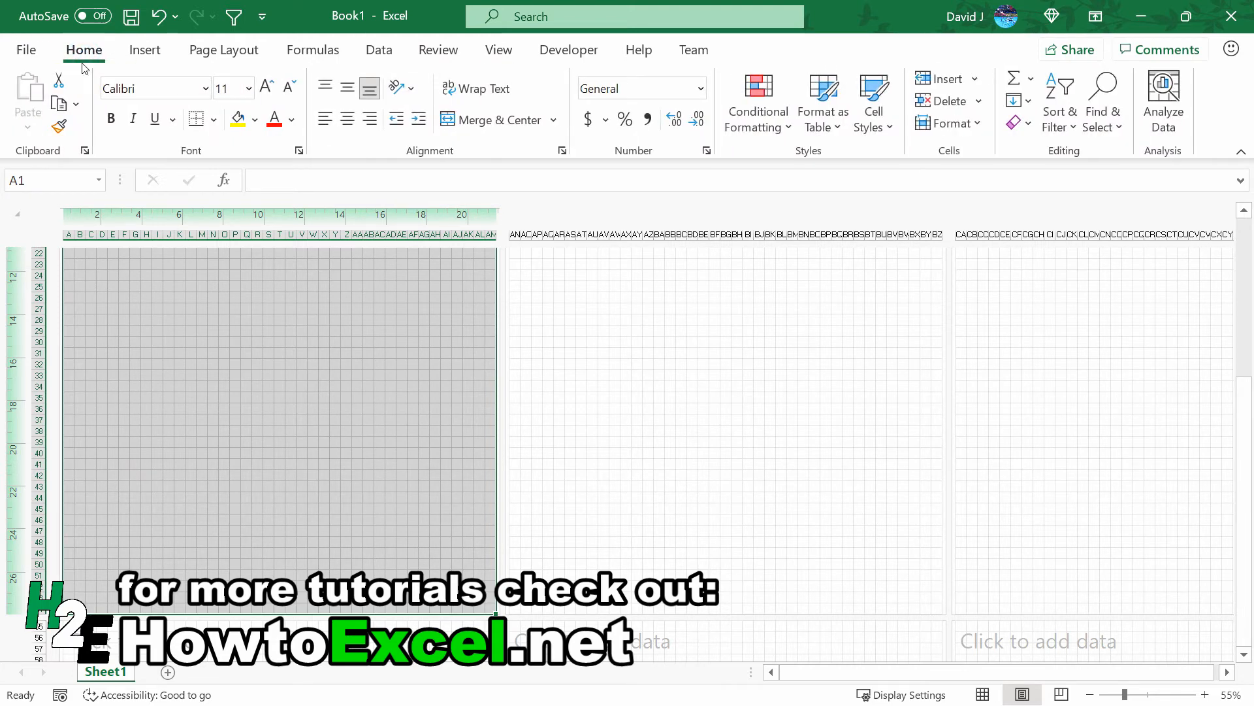
Step: Apply gray Outline and Inside borders to the grid cells via Format Cells > Border
click(196, 119)
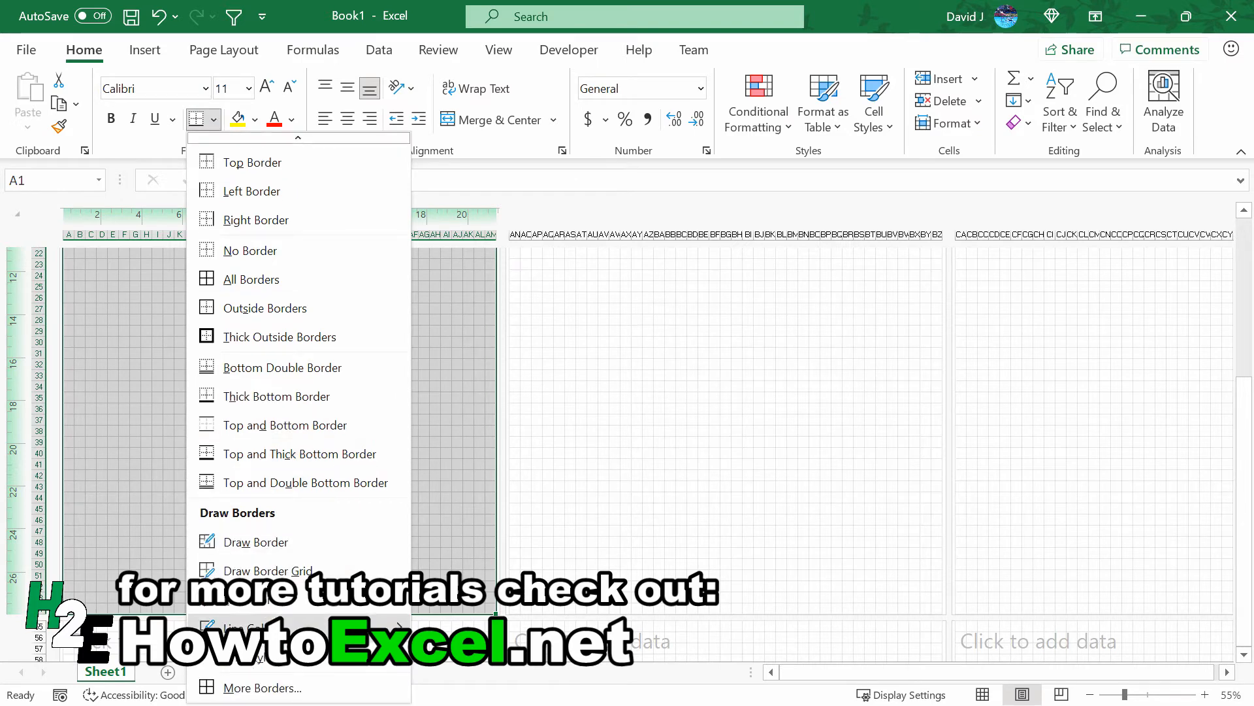
click(263, 687)
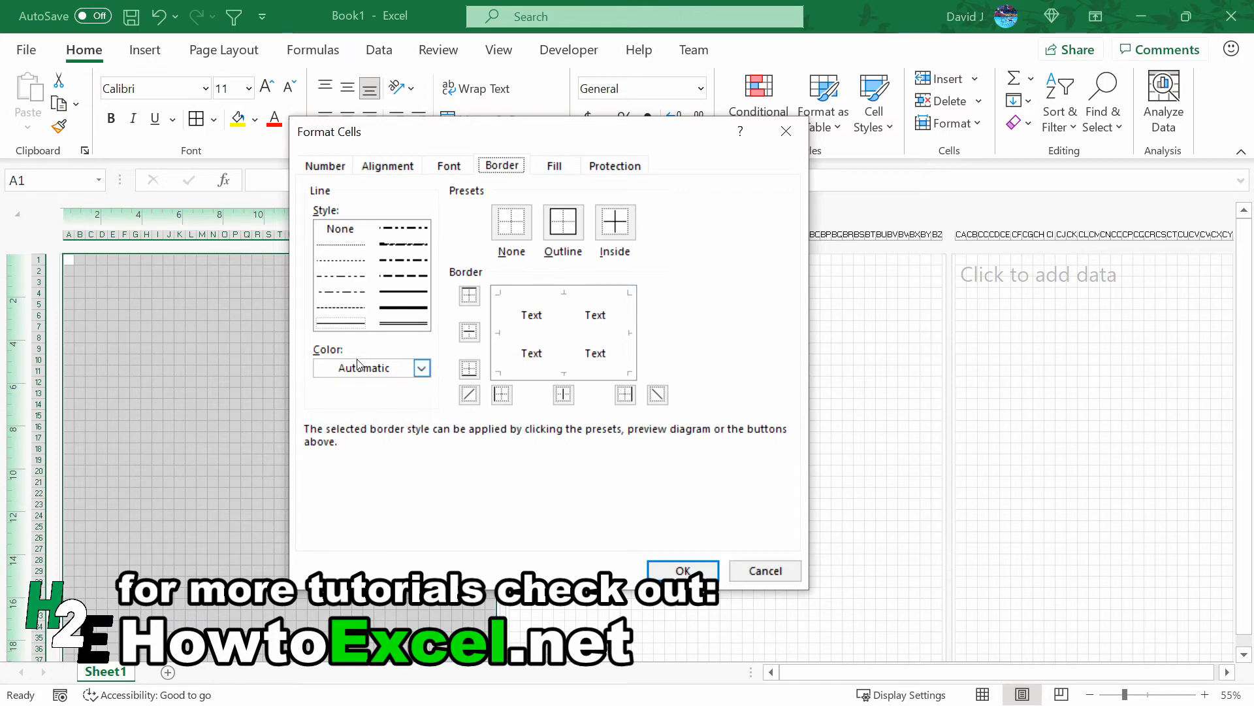
click(563, 222)
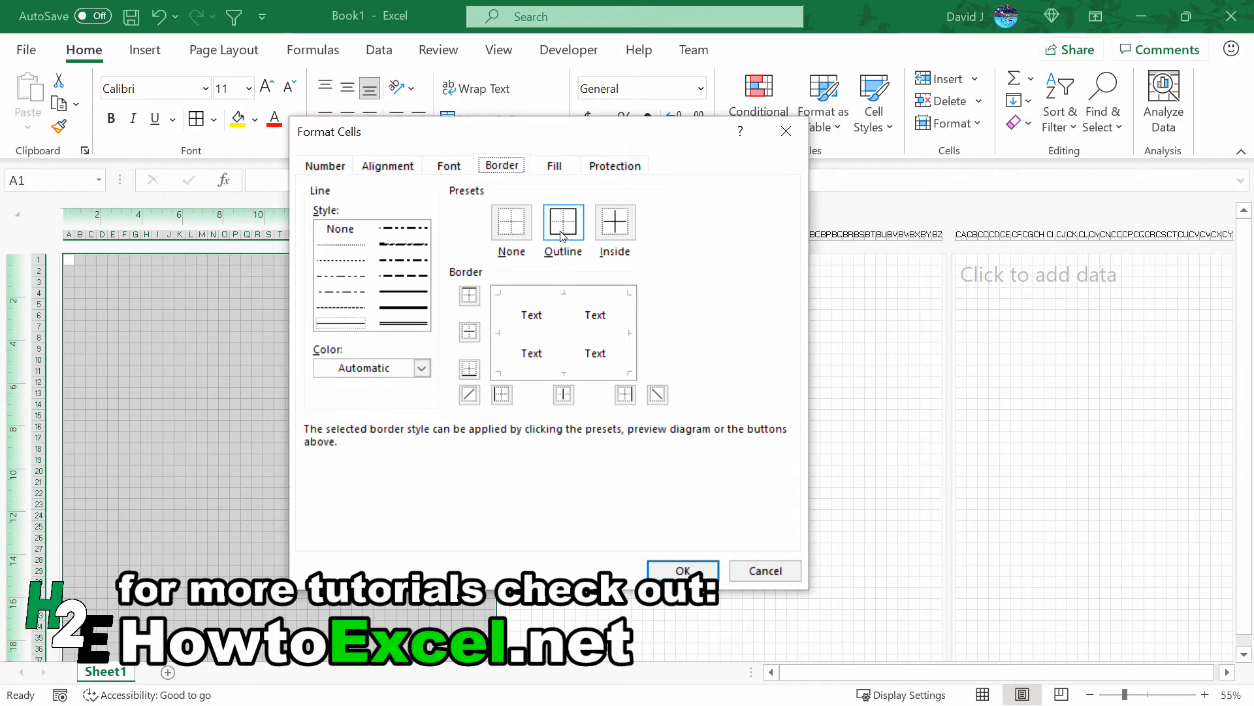
click(424, 369)
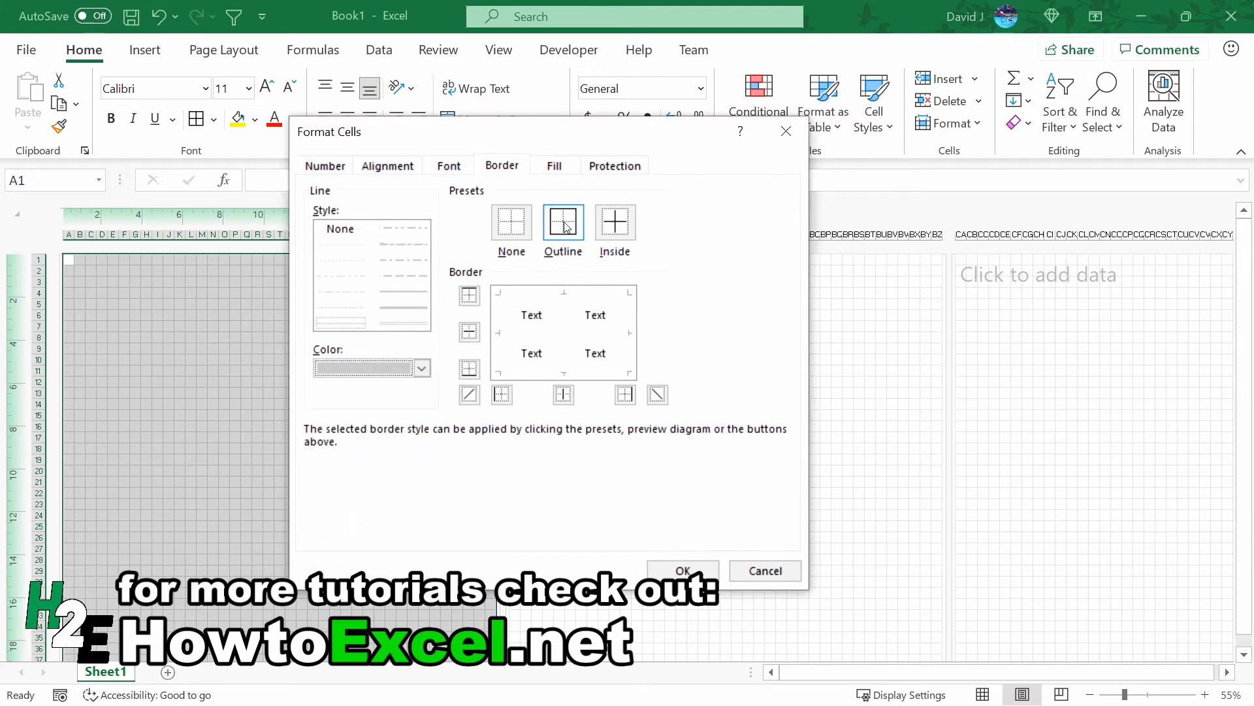
click(614, 222)
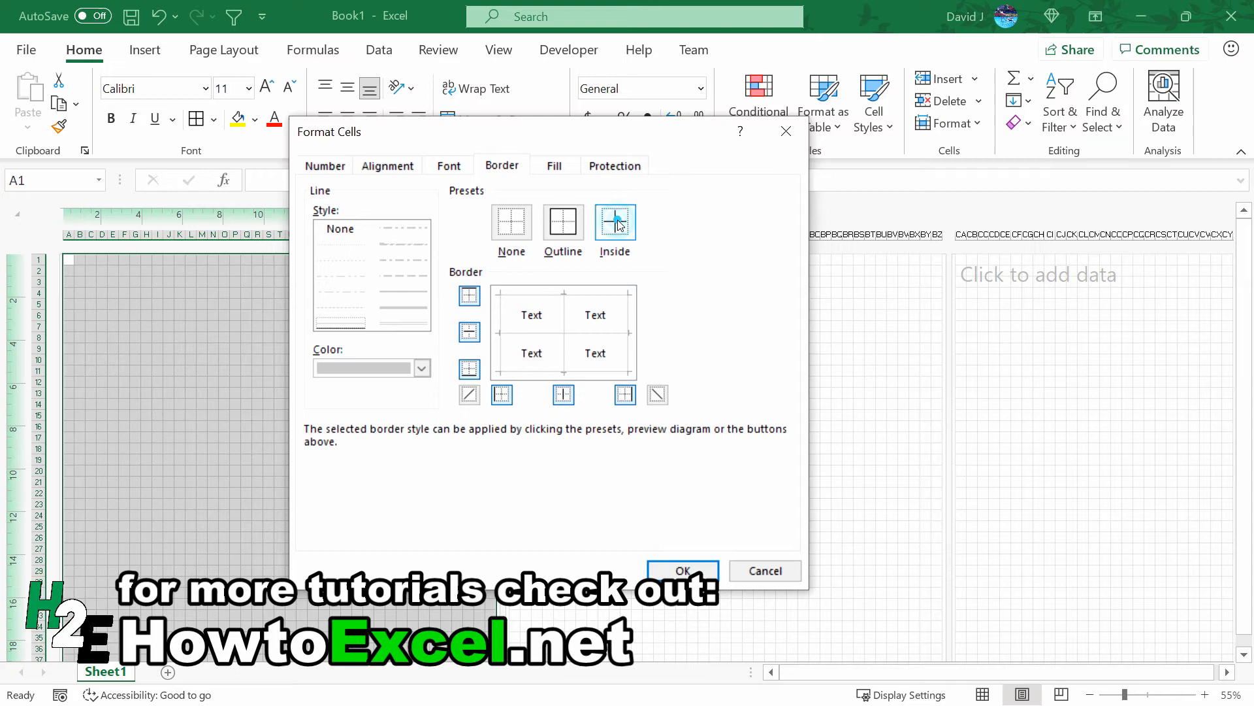
click(682, 571)
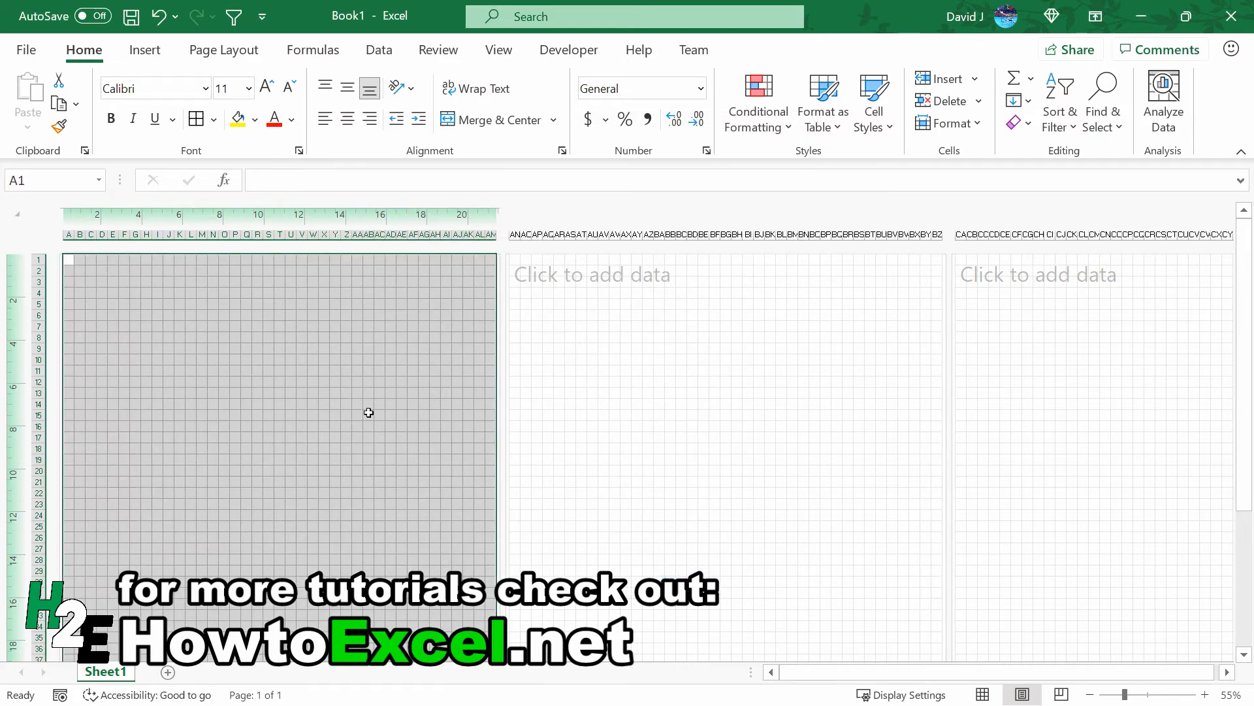
click(358, 404)
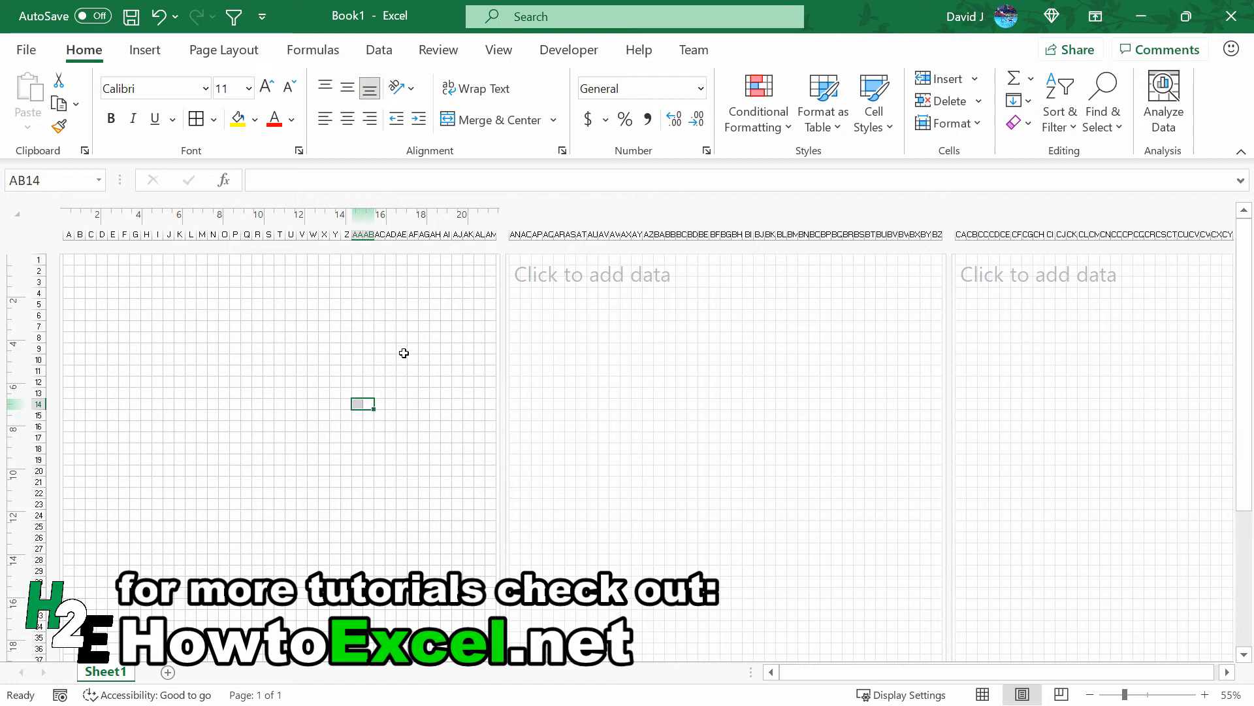
click(24, 50)
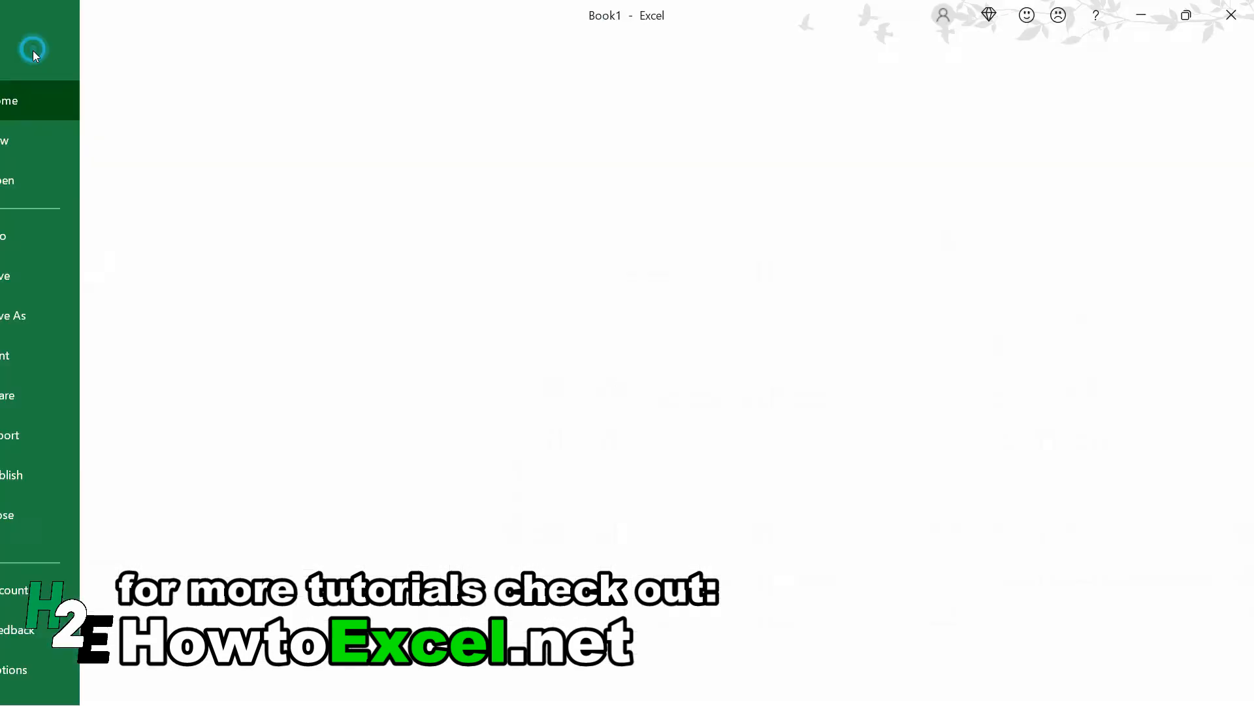
Step: Print with Microsoft Print to PDF as gridpaper.pdf, review the PDF and close the viewer
click(12, 356)
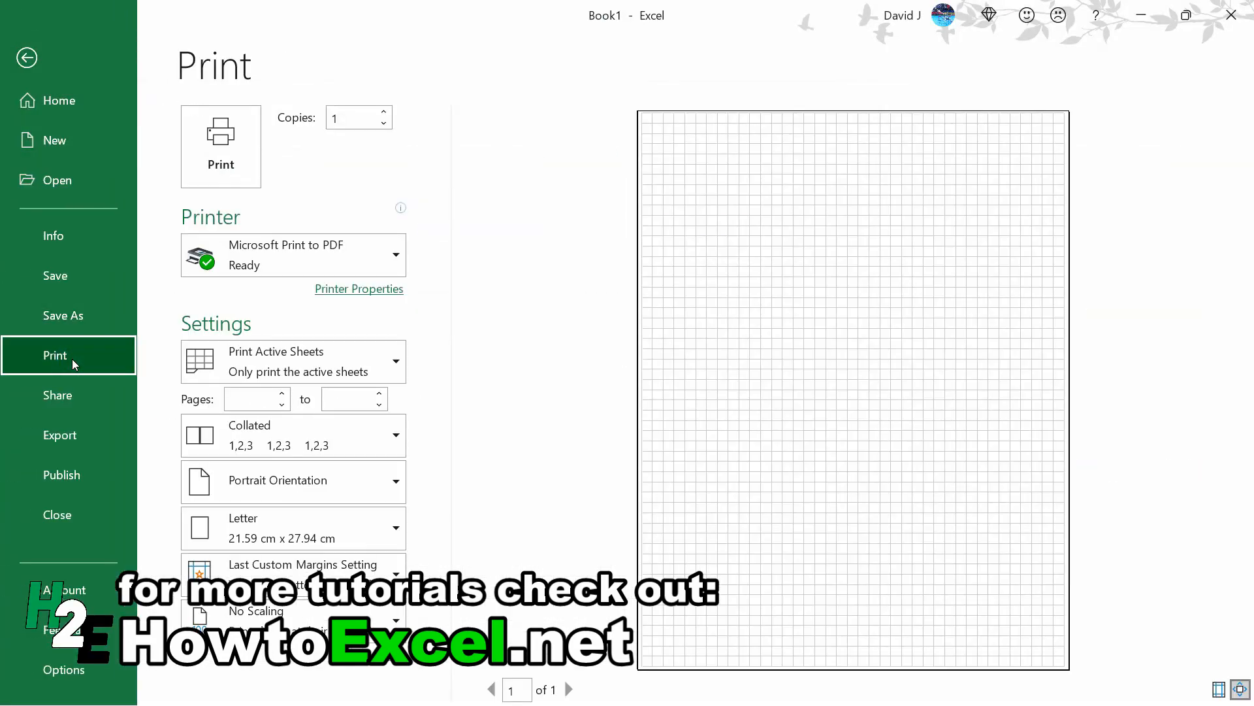
mouse_move(188, 226)
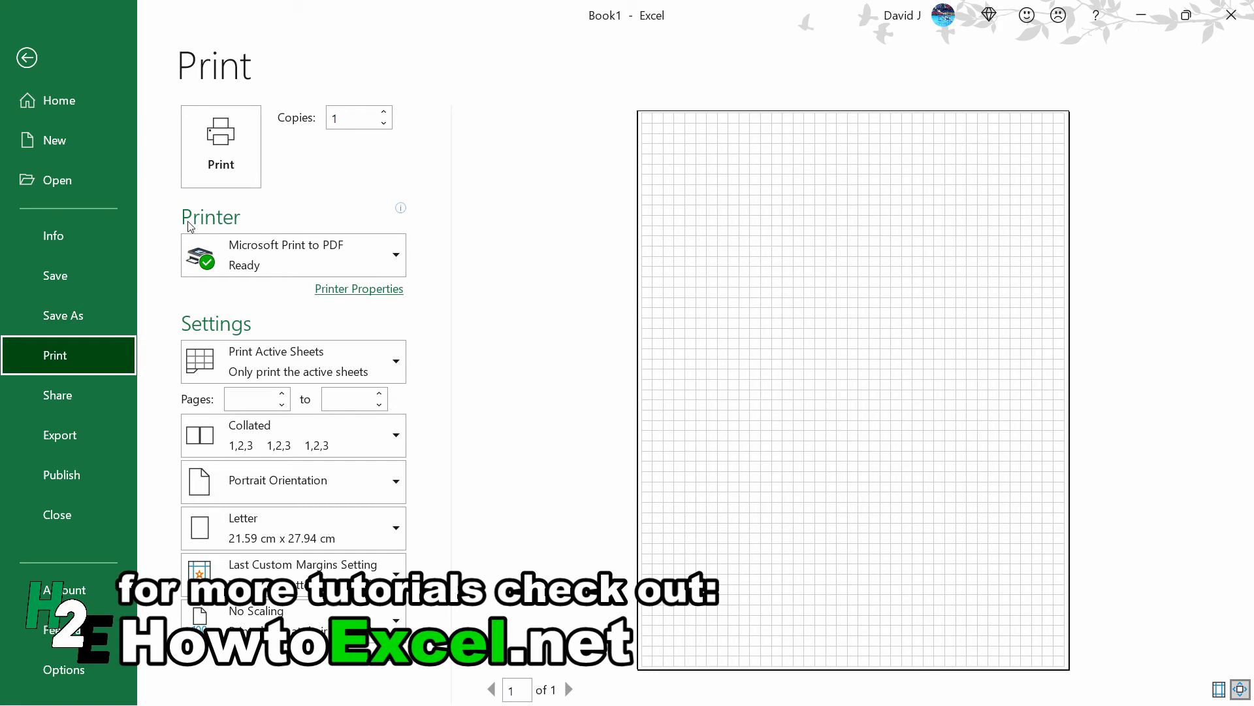
click(220, 145)
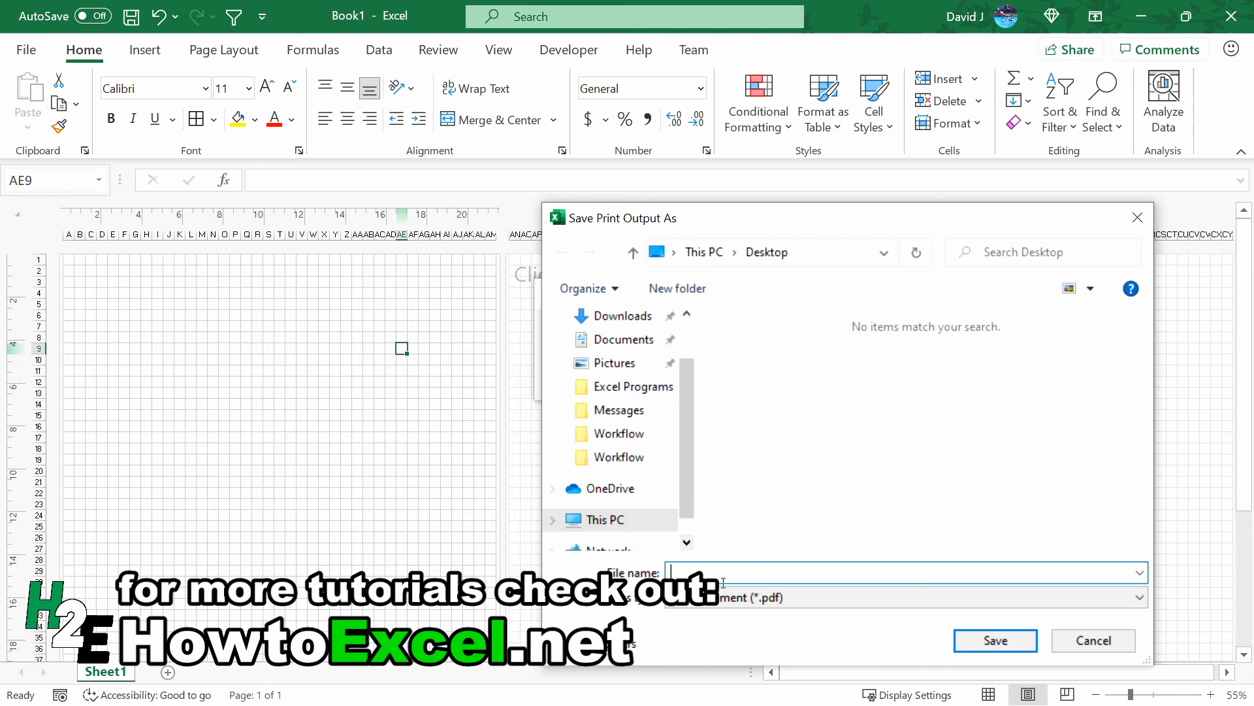
text(grid)
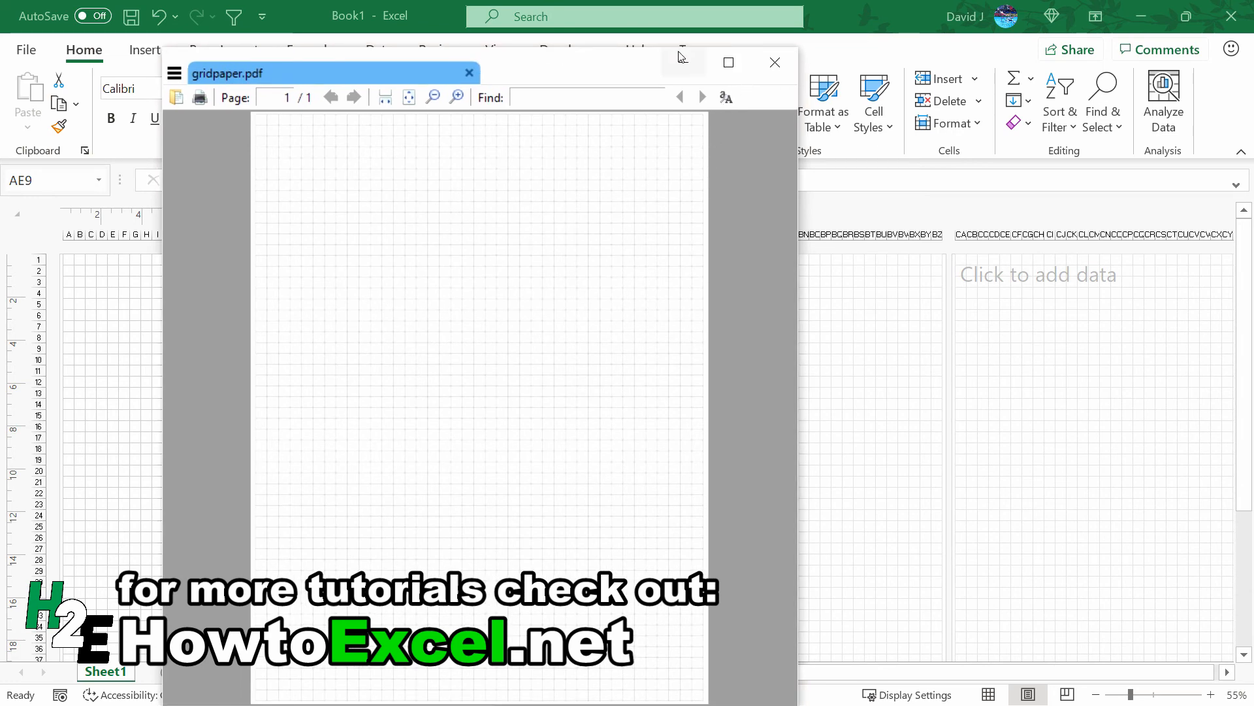
click(773, 63)
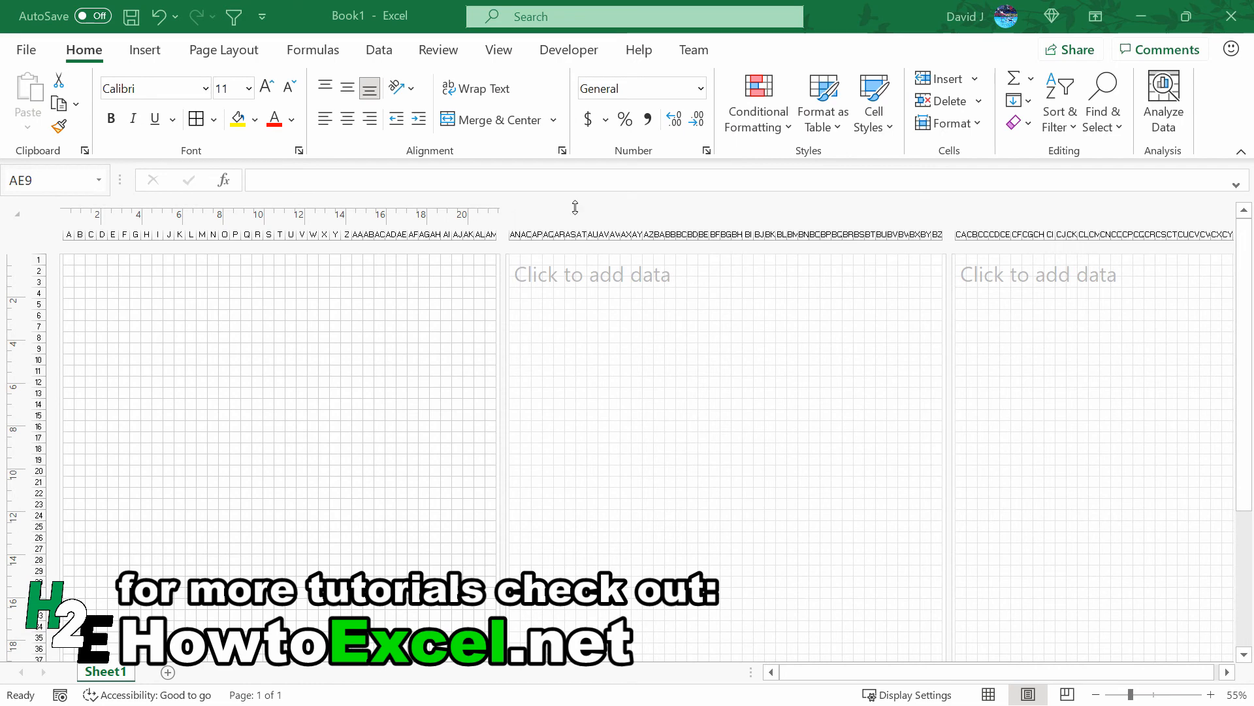
Step: Select rows 1–3 and give them a light gray background fill via Format Cells > Fill
click(401, 348)
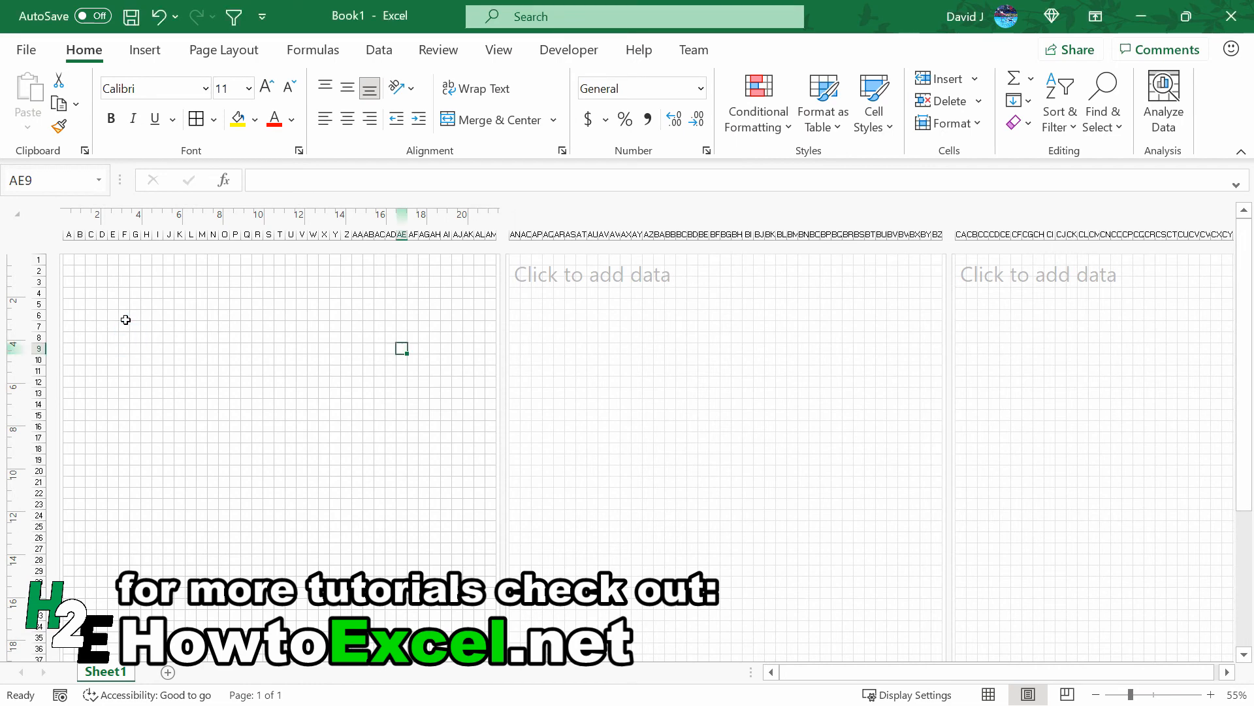
drag(71, 283, 316, 318)
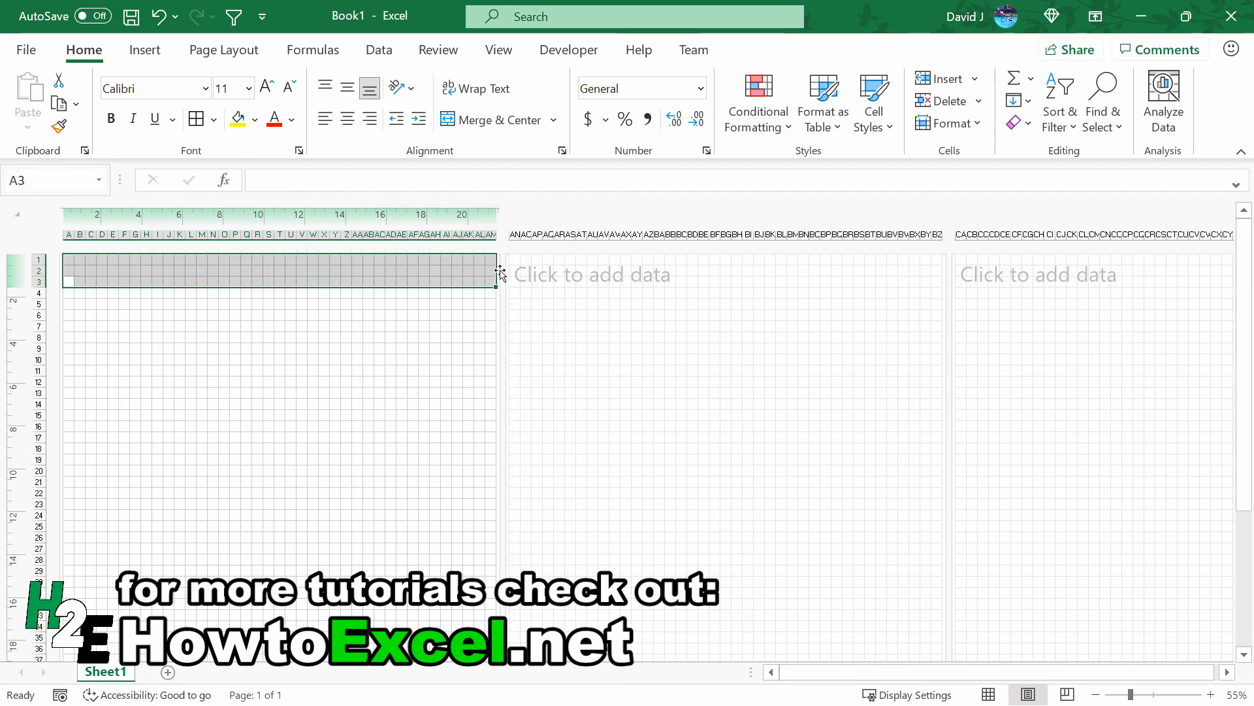
click(197, 119)
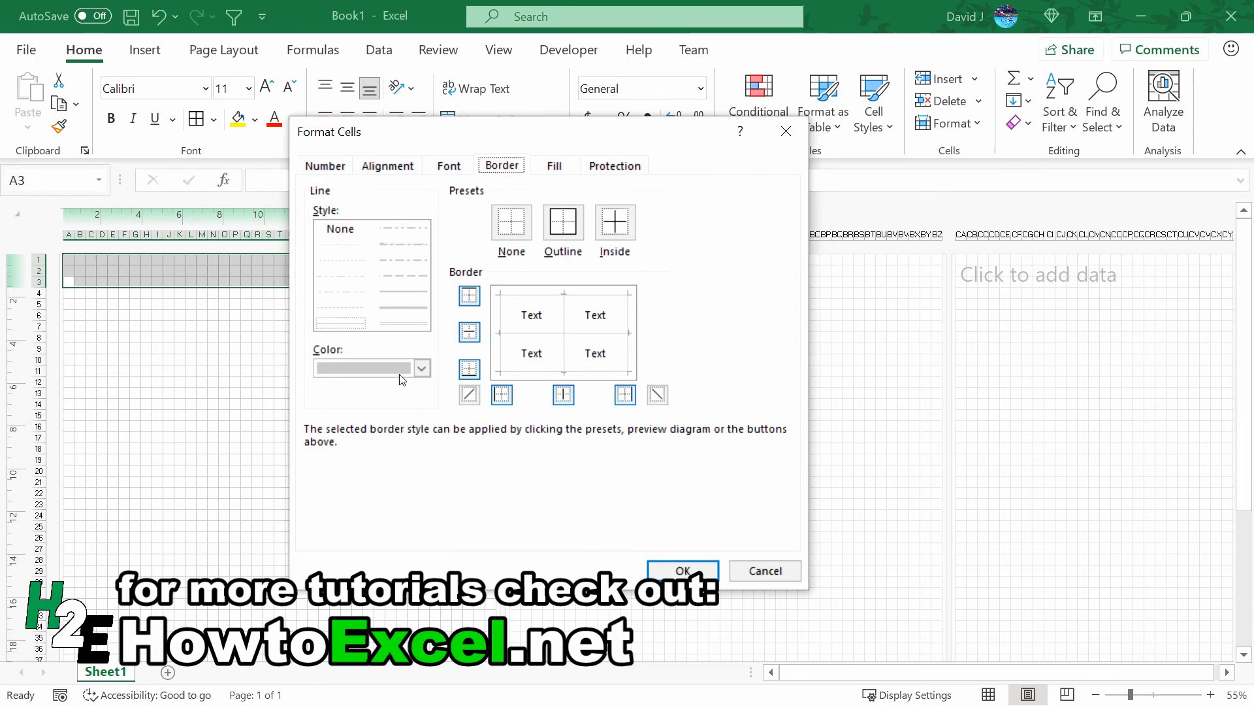
click(554, 166)
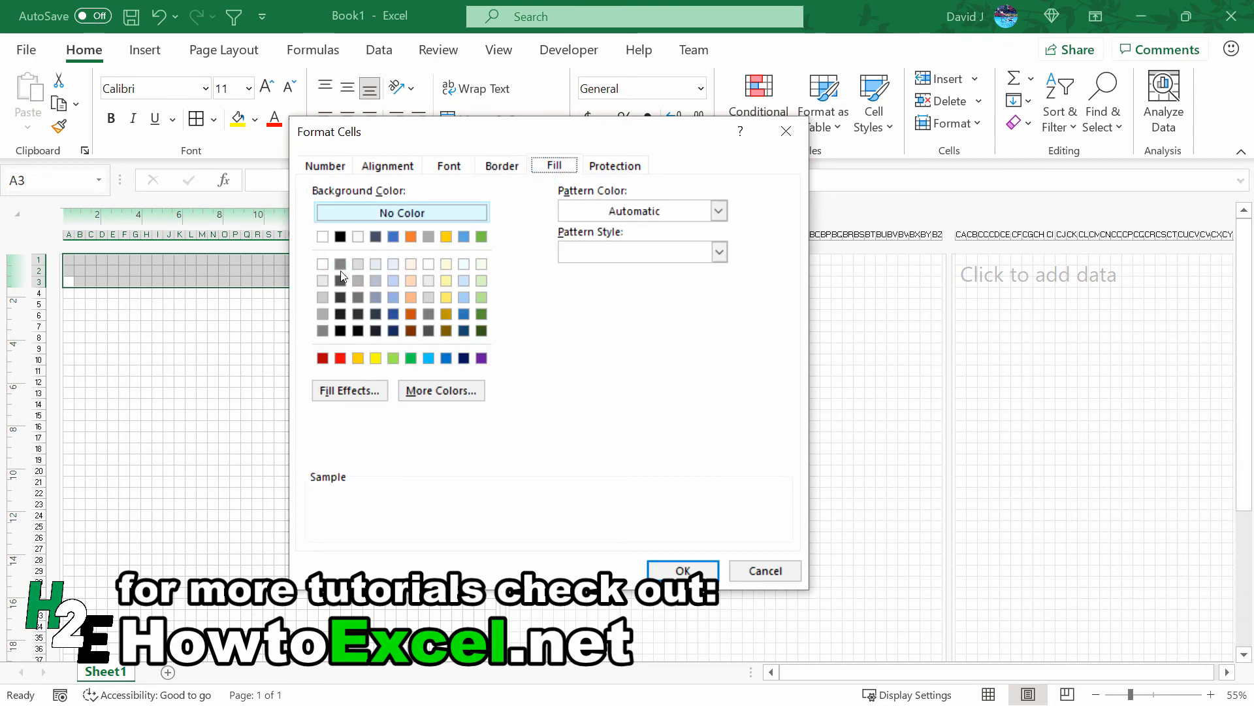
click(323, 279)
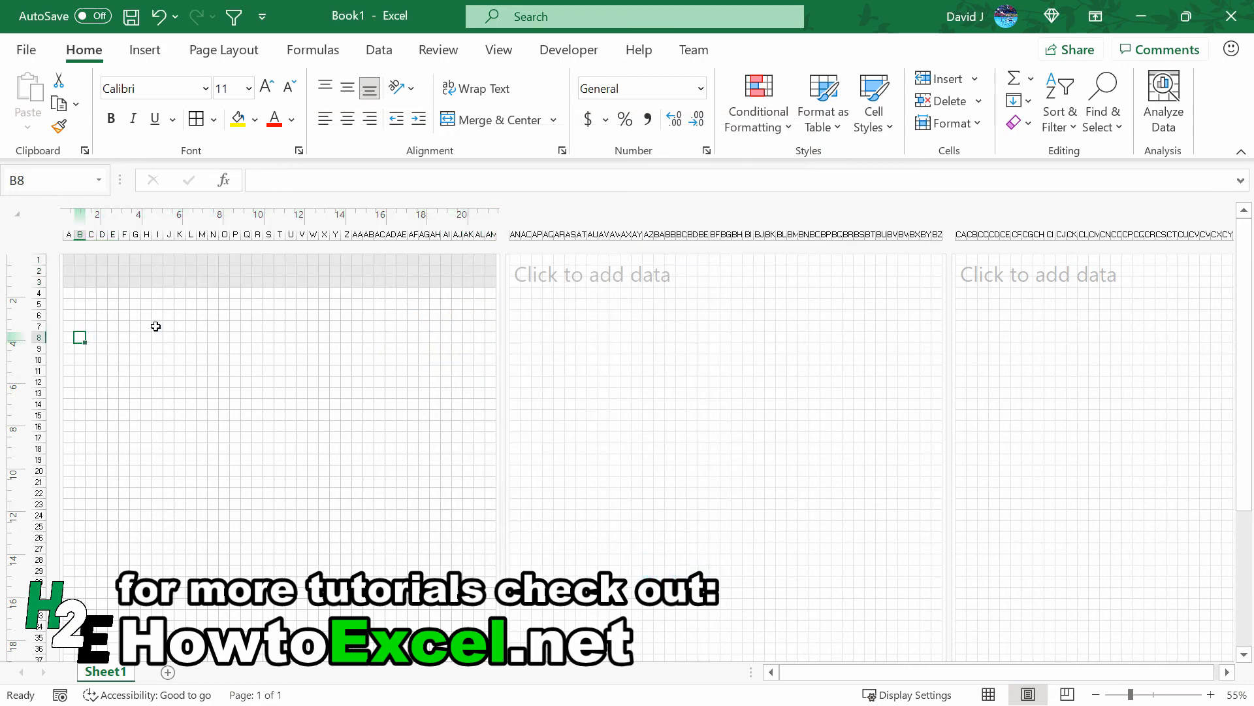
mouse_move(257, 315)
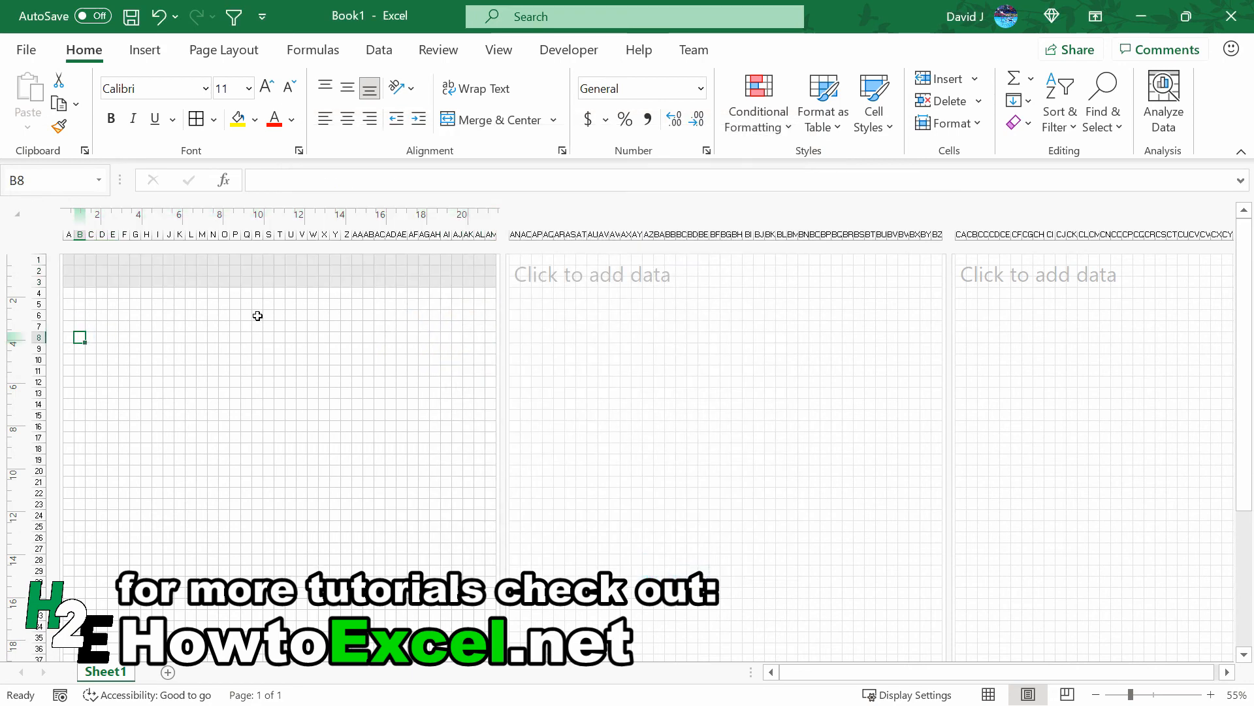
mouse_move(410, 375)
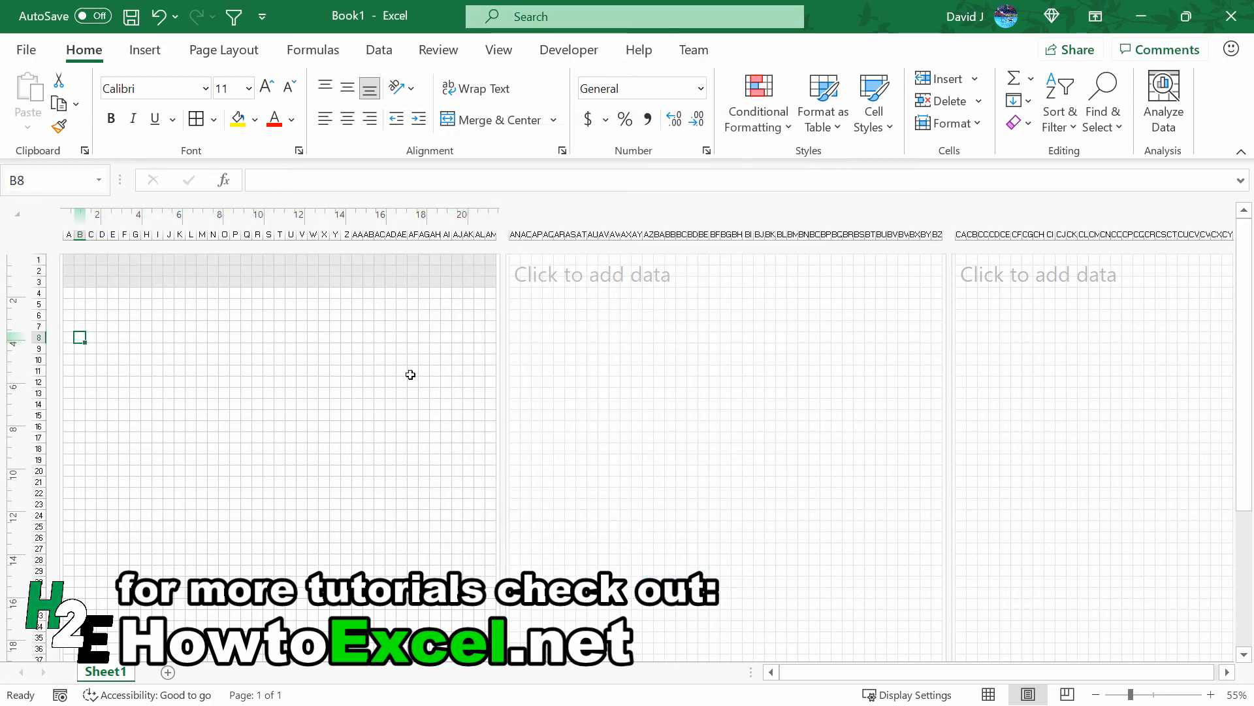
mouse_move(451, 317)
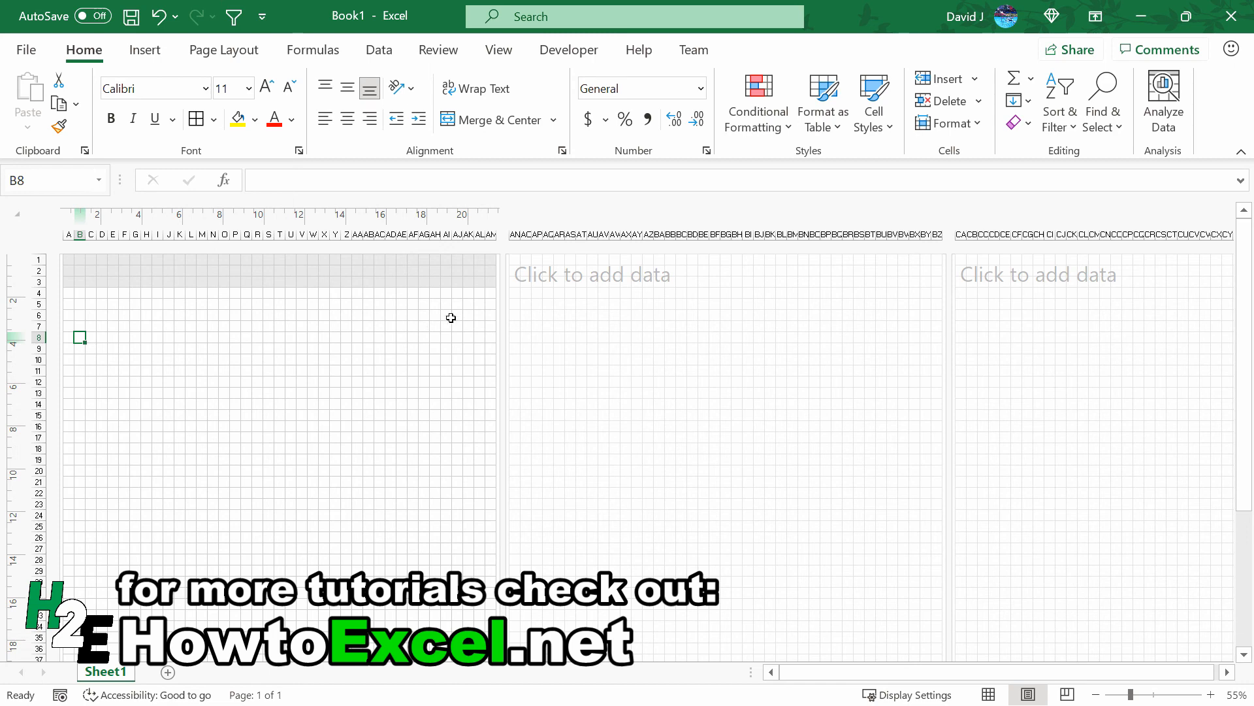